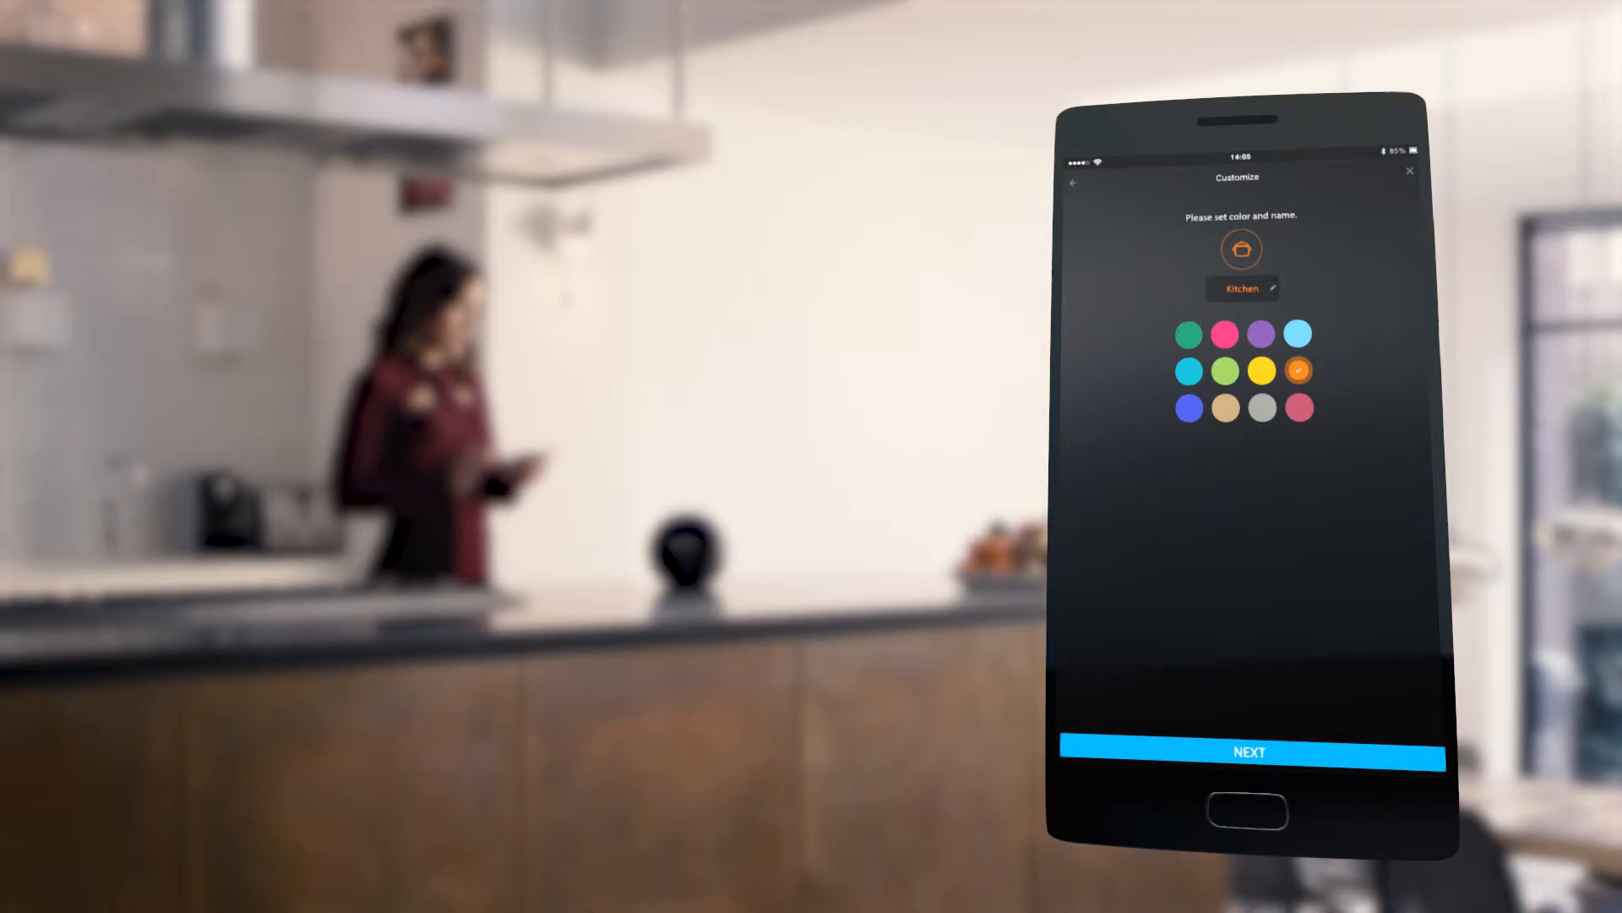
- Confirm the room as Kitchen in orange and proceed to the power-on instructions
{"action": "left_click", "coordinate": [1249, 751]}
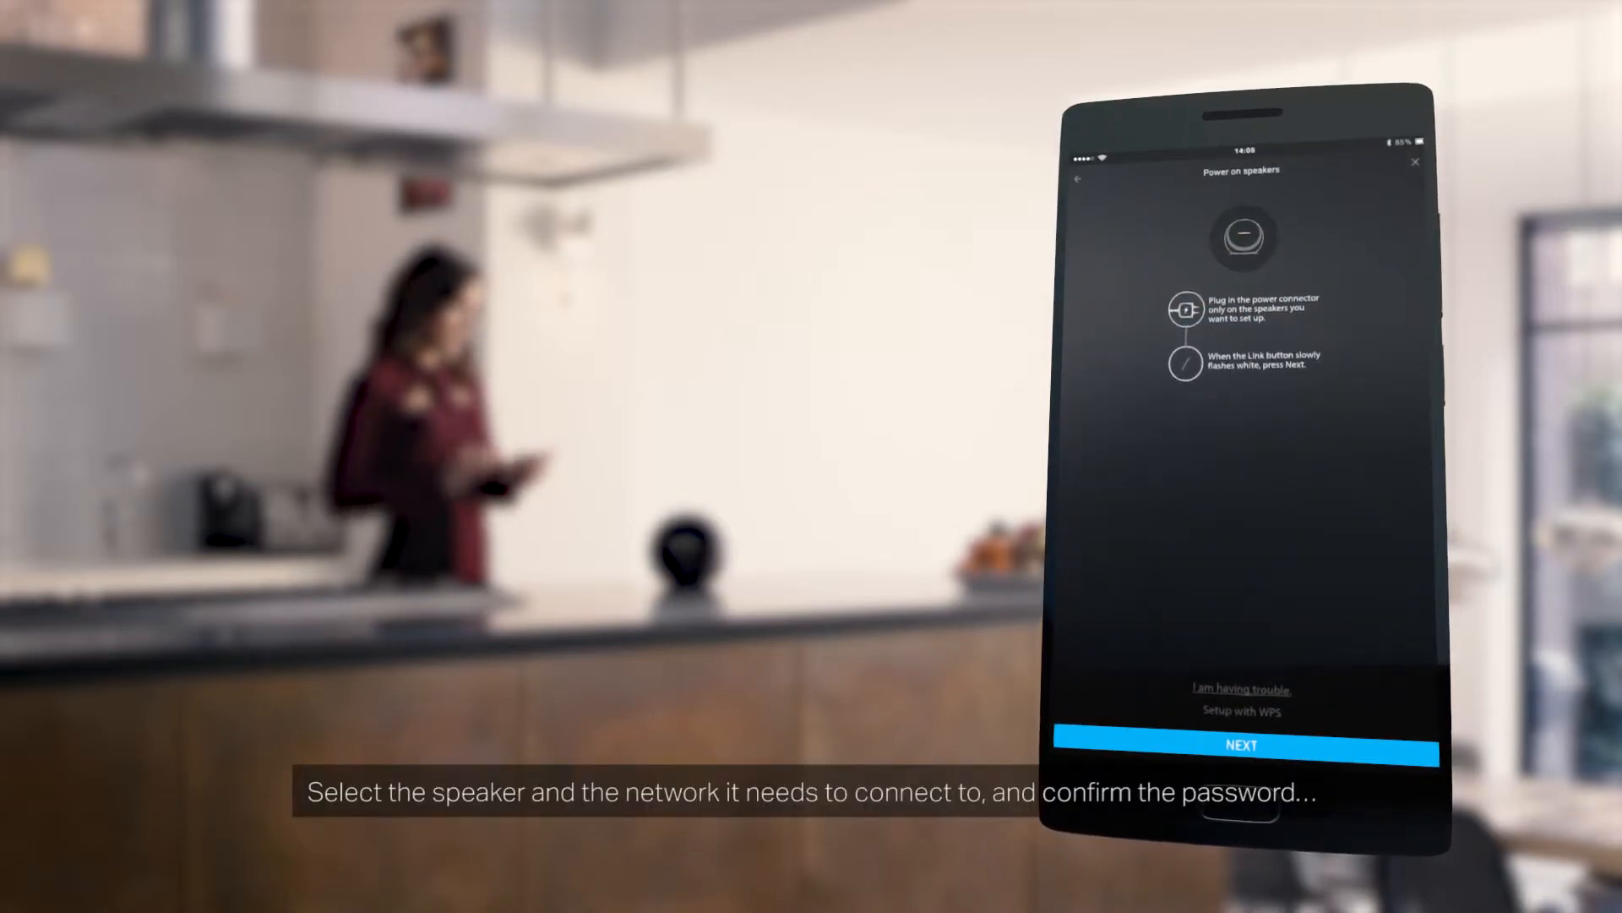
- Continue past power-on to reach the OMNI+ 5 GHz network password prompt
{"action": "left_click", "coordinate": [1241, 744]}
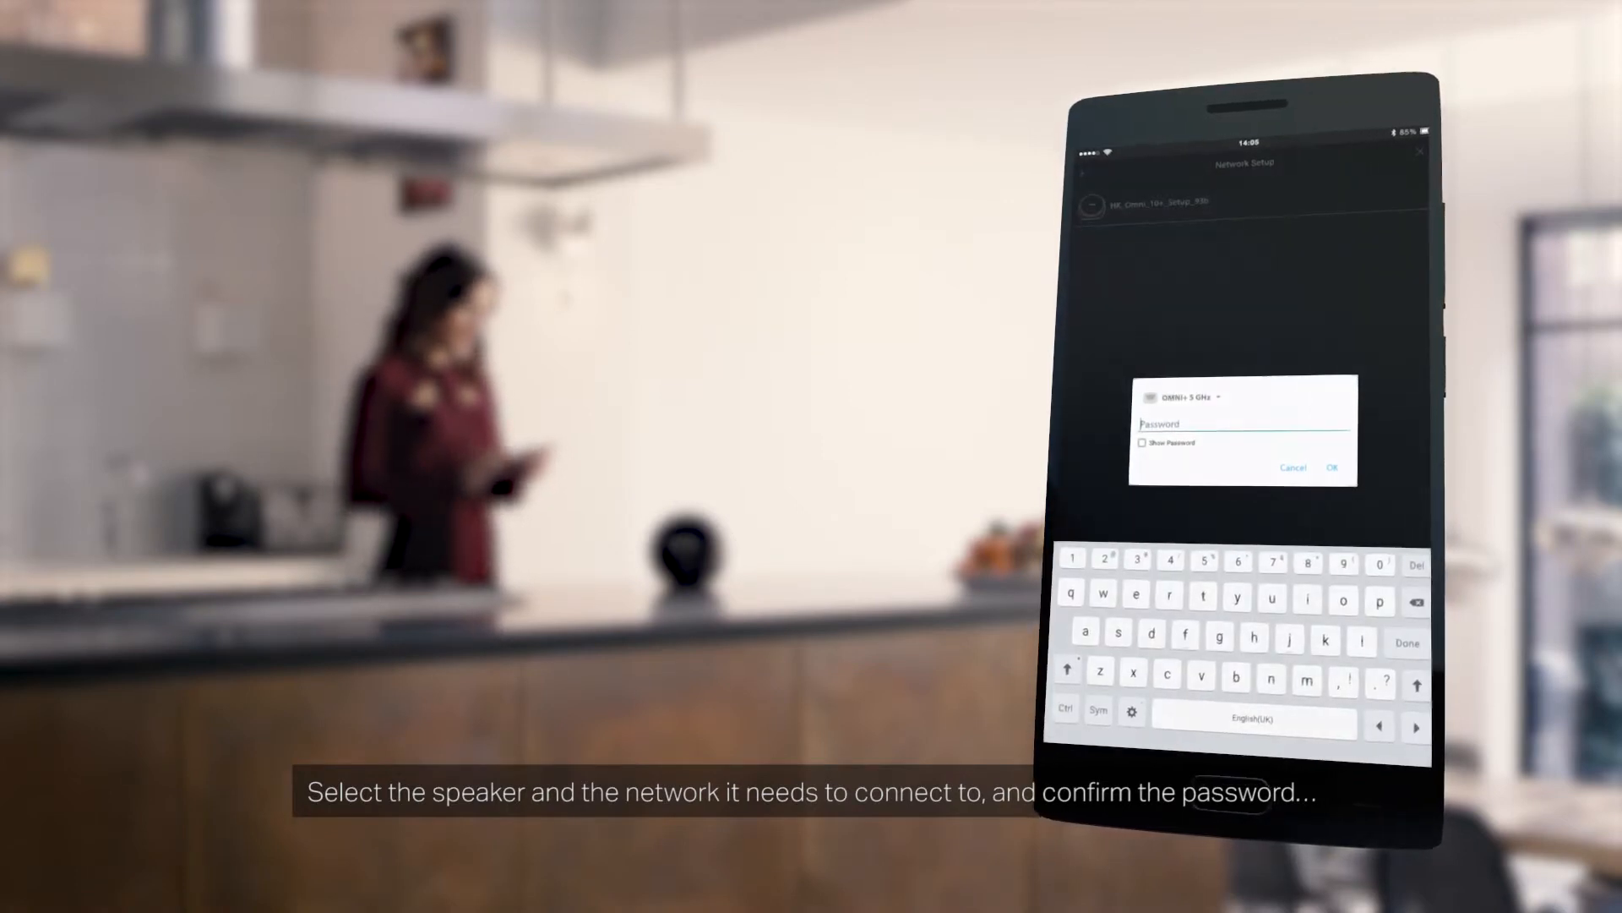